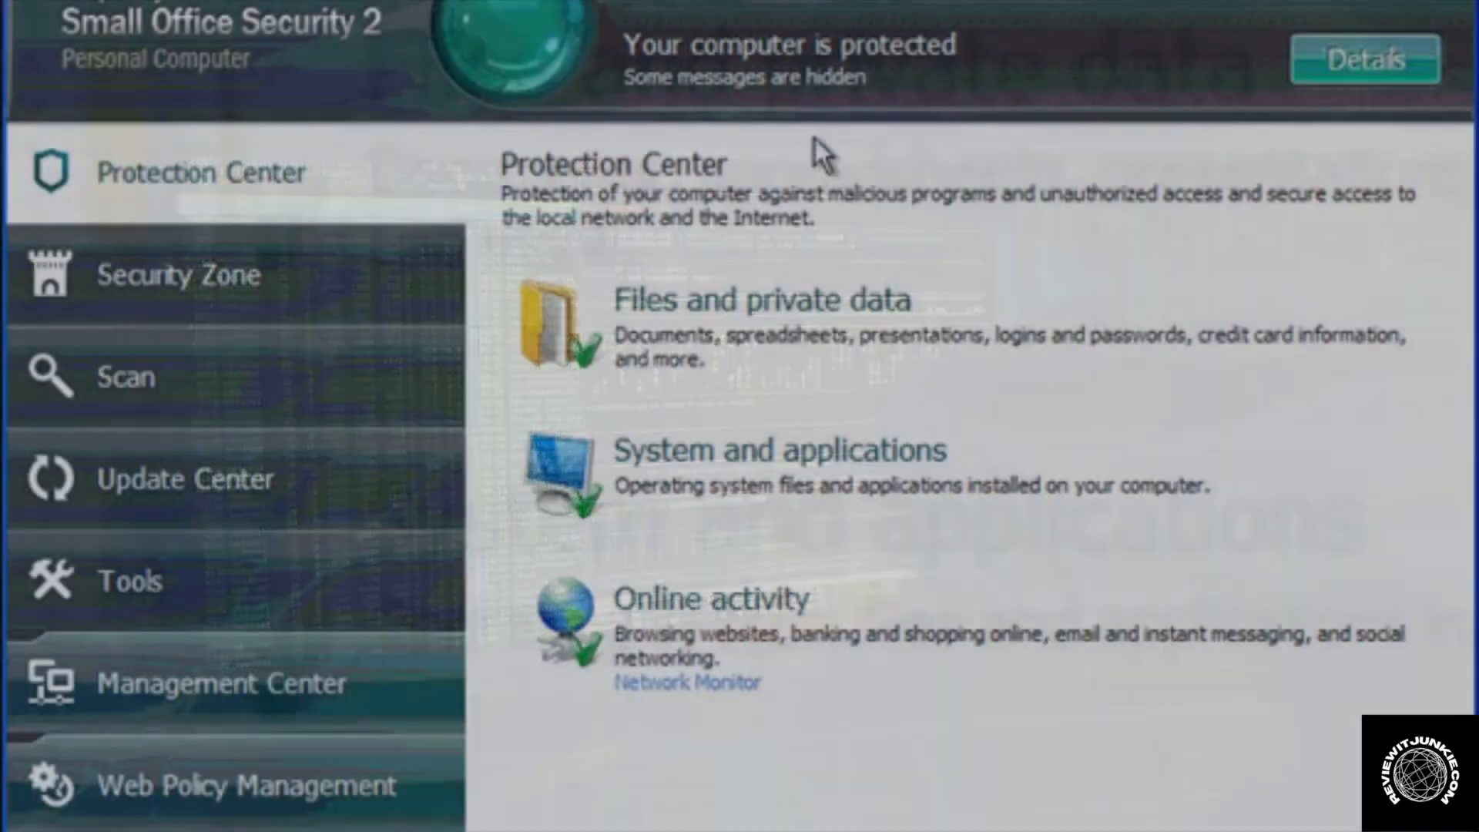
Switch to the Management Center page from the left sidebar.
click(225, 684)
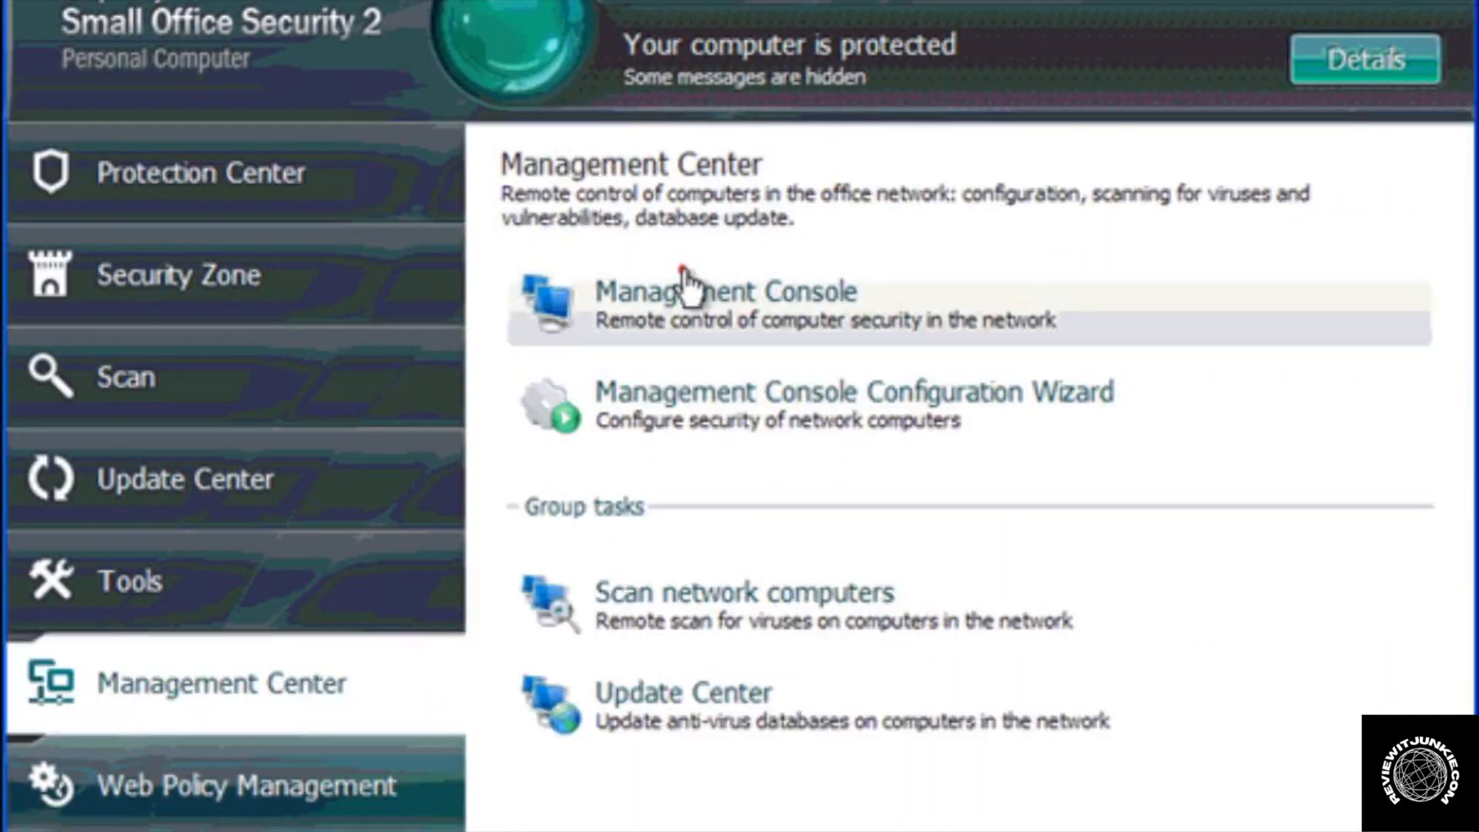